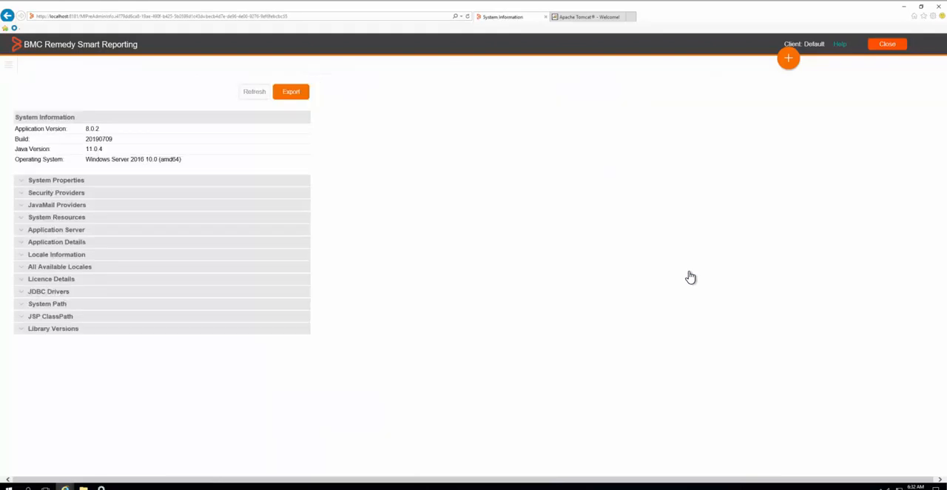
pyautogui.moveTo(77, 232)
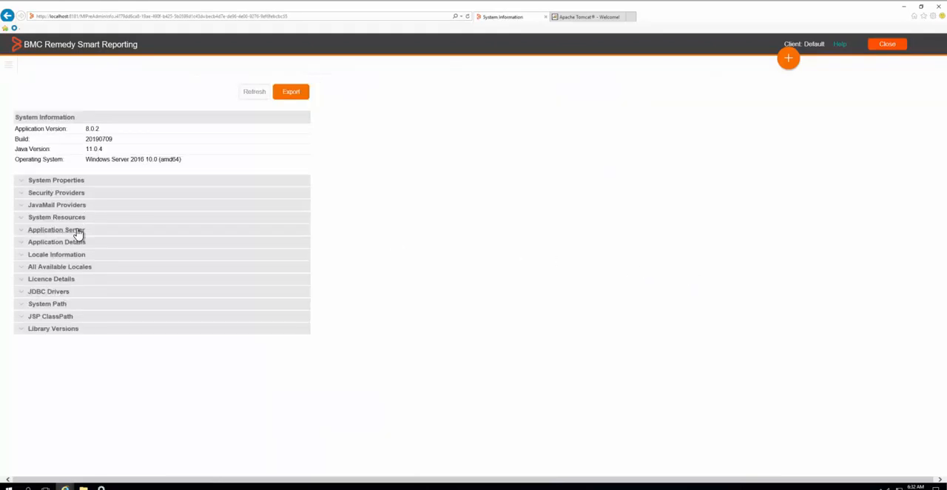
# Reveal the Tomcat 8.5 application server details, then switch to the Apache Tomcat website.
pyautogui.click(56, 229)
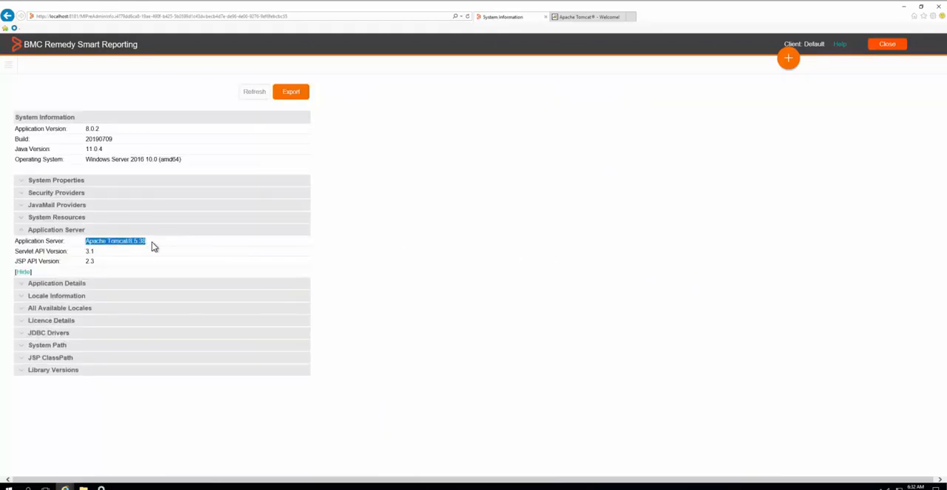
pyautogui.click(587, 17)
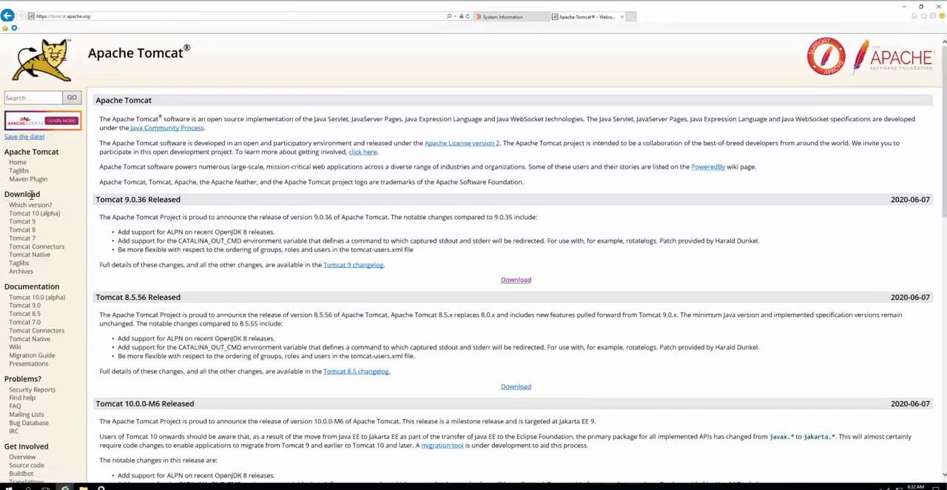
# Review the Tomcat 9.0.36 release news, then minimise the browser to the desktop.
pyautogui.click(22, 221)
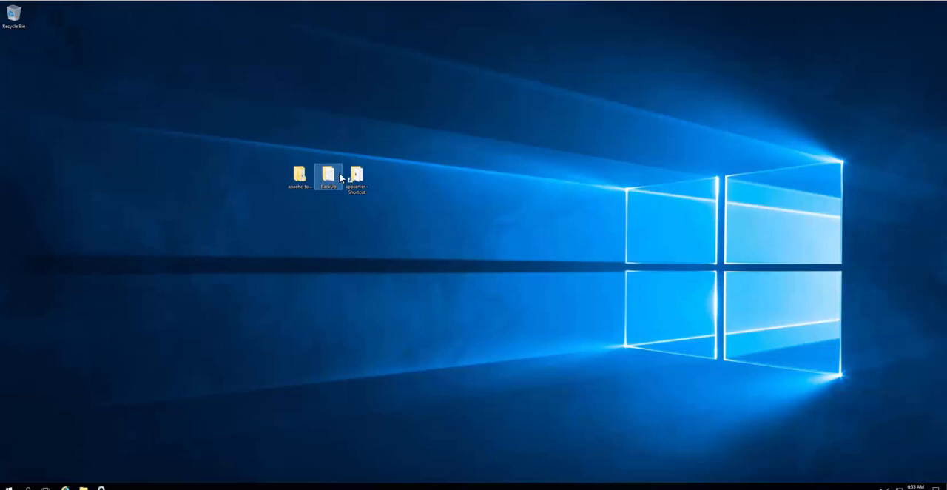
# Stop the BMC Smart Reporting service and open the BackUp and appserver bin folders side by side.
pyautogui.click(356, 179)
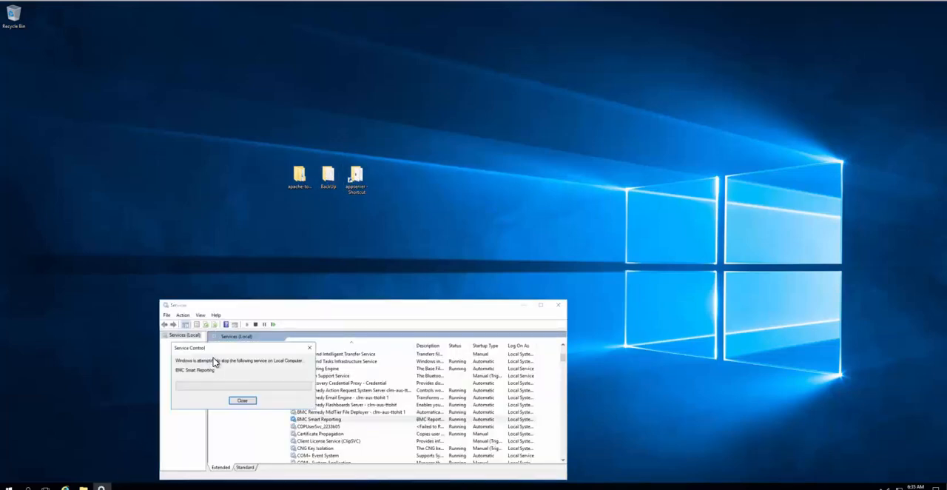
pyautogui.click(242, 399)
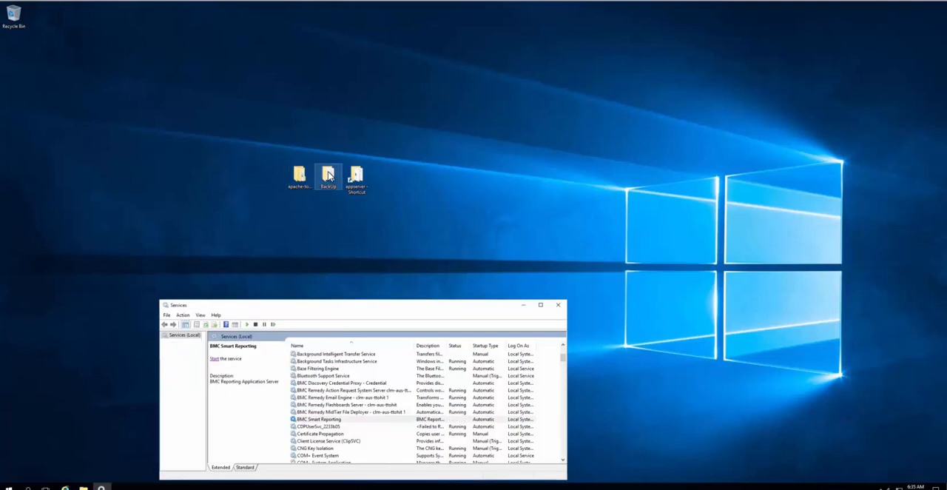
pyautogui.doubleClick(328, 175)
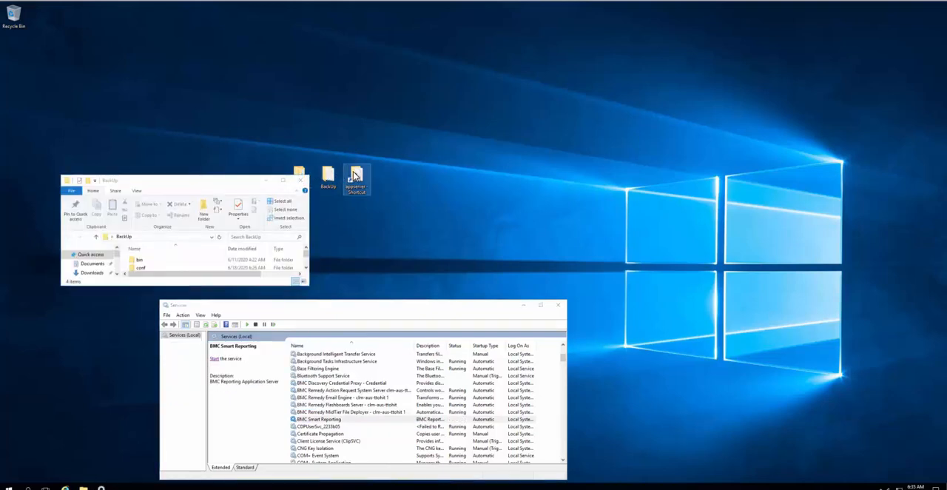
pyautogui.doubleClick(356, 176)
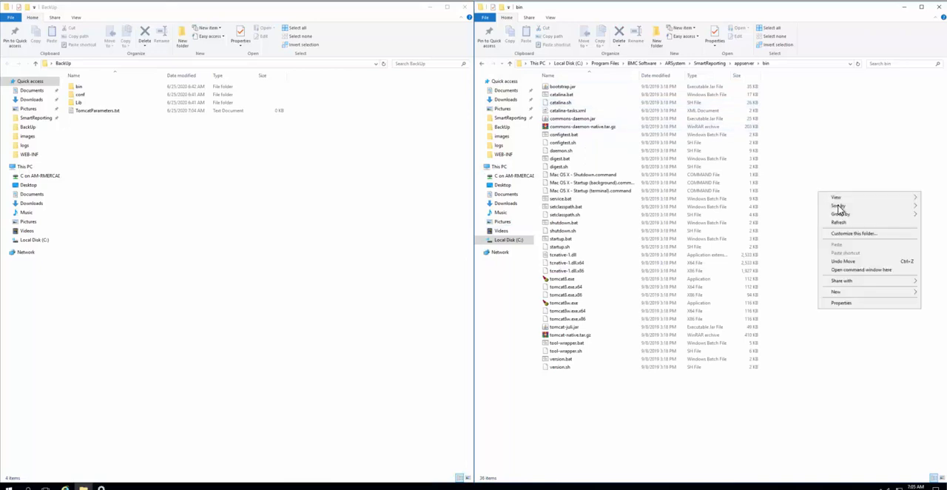
# Copy the appserver bin, conf and lib files into BackUp and empty appserver\lib.
pyautogui.click(860, 269)
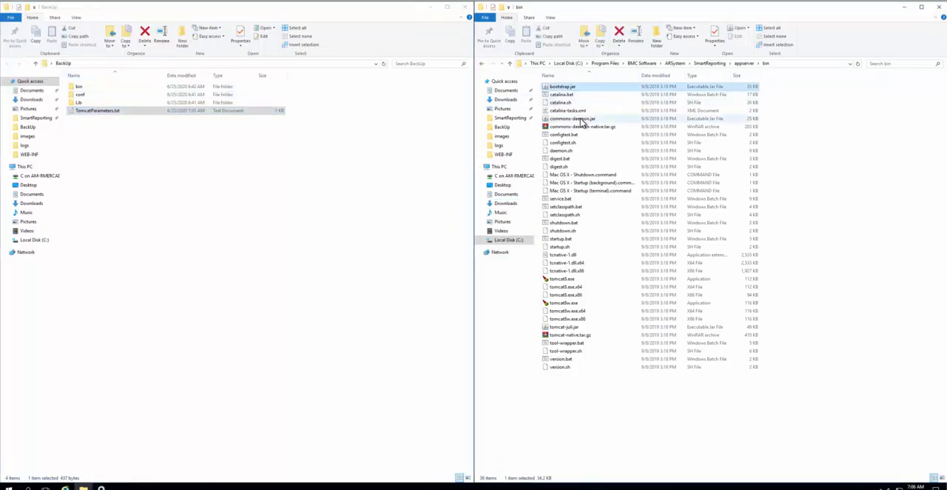
pyautogui.click(565, 279)
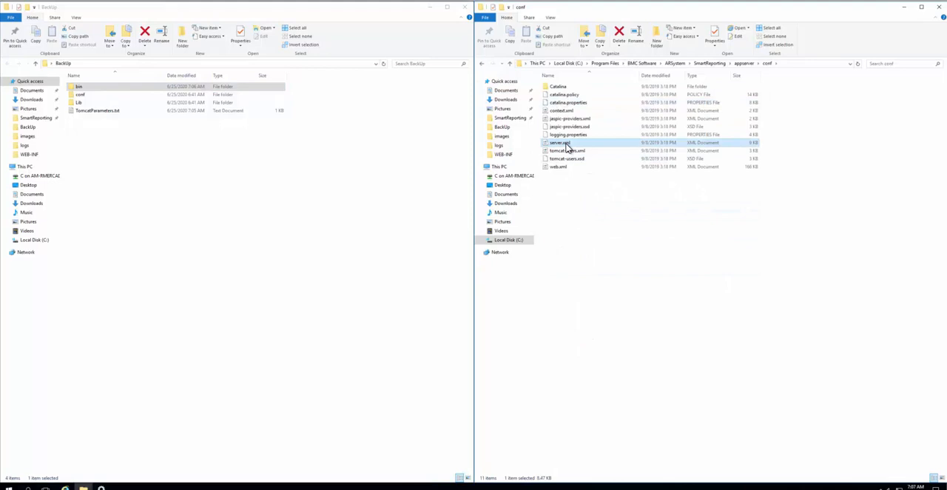
pyautogui.rightClick(133, 122)
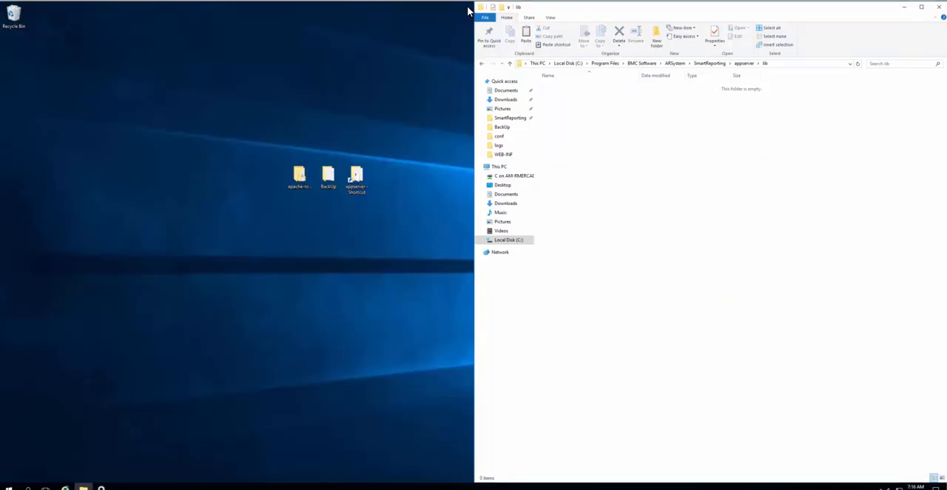
# Copy the apache-tomcat-9.0.36 lib jars into appserver\lib and open conf\server.xml in Notepad++.
pyautogui.doubleClick(299, 176)
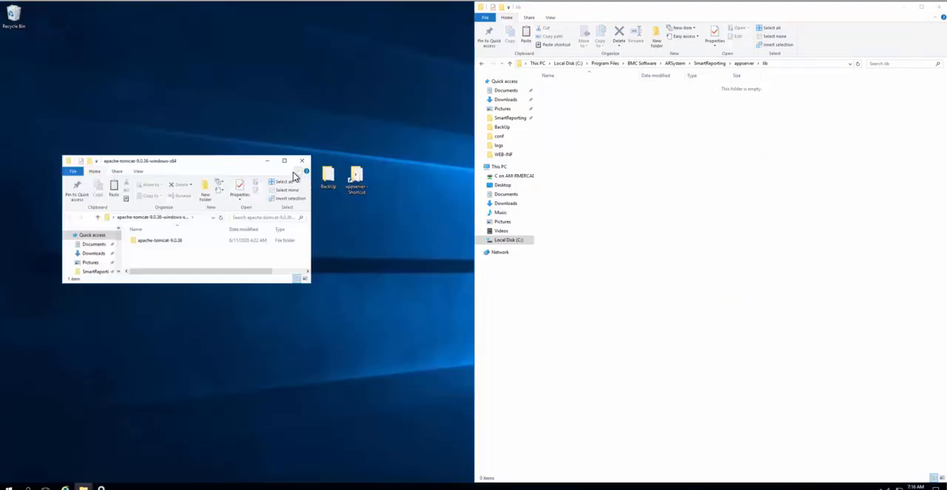
pyautogui.click(284, 161)
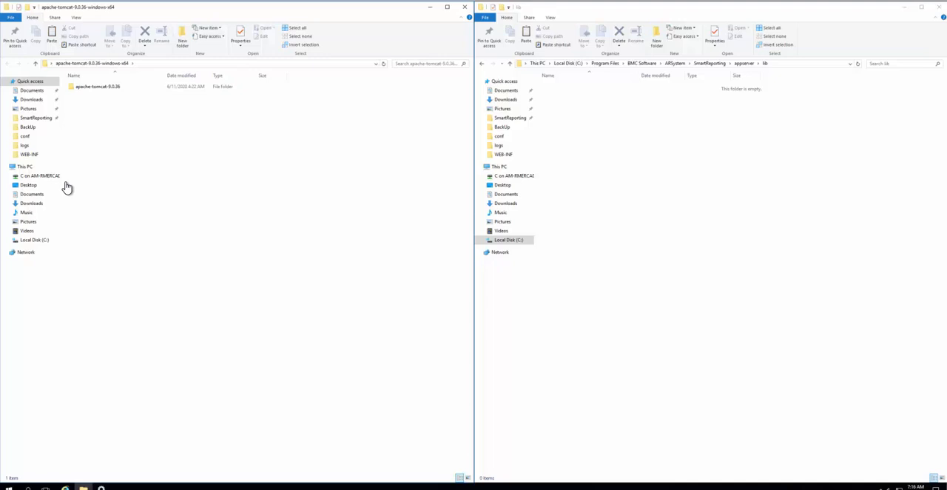
pyautogui.doubleClick(97, 86)
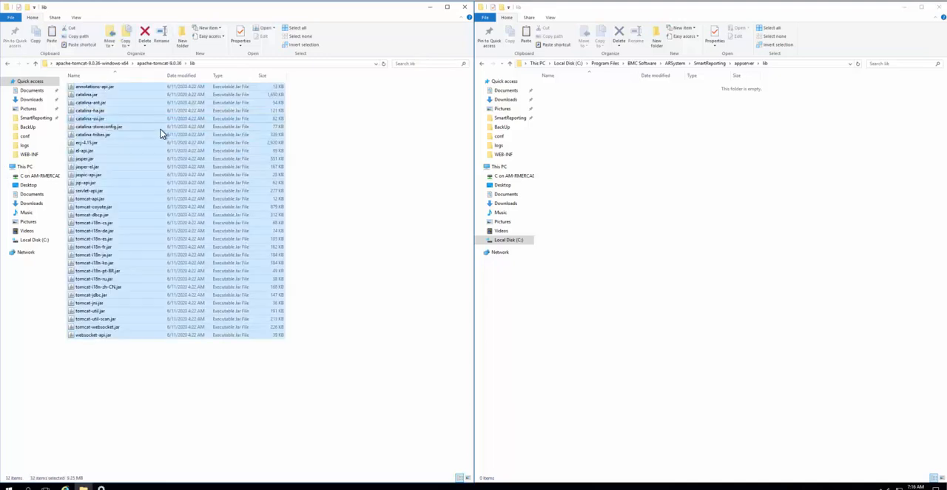
pyautogui.rightClick(740, 216)
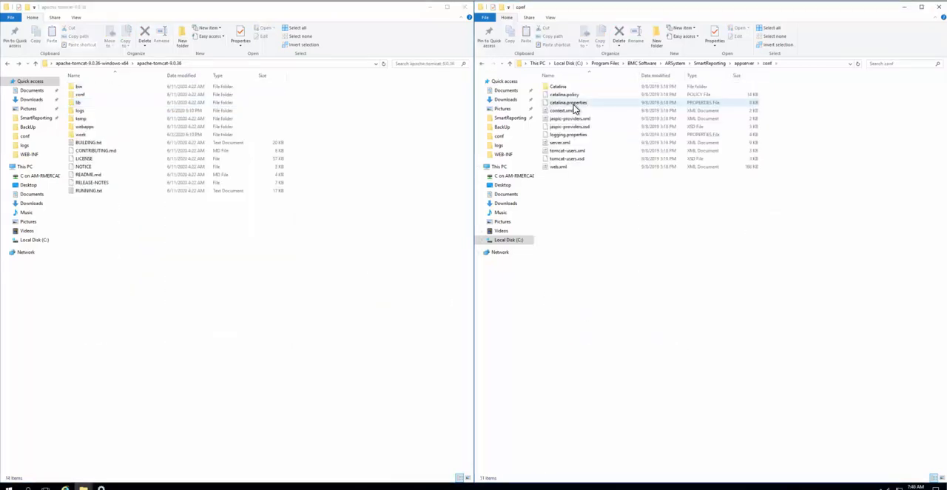
pyautogui.doubleClick(560, 142)
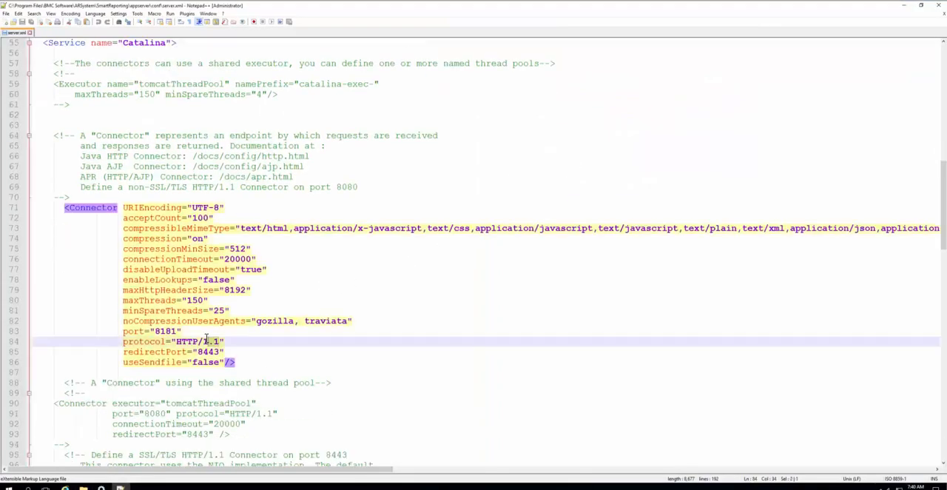
# Set the 8181 Connector protocol to org.apache.coyote.http11.Http11NioProtocol and save.
pyautogui.write('org.apache.coyote.http11.Http11NioProtocol')
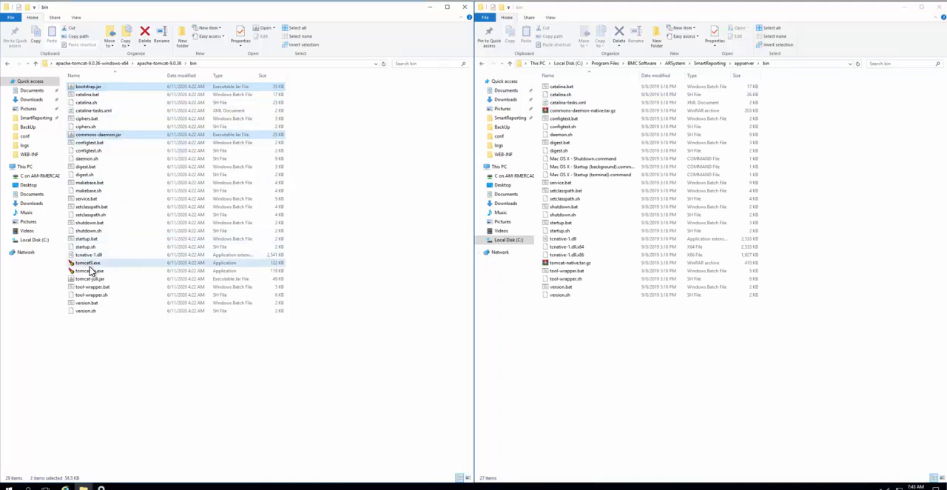
# Copy bootstrap.jar, commons-daemon.jar, tomcat9.exe and tomcat9w.exe into appserver\bin.
pyautogui.click(89, 270)
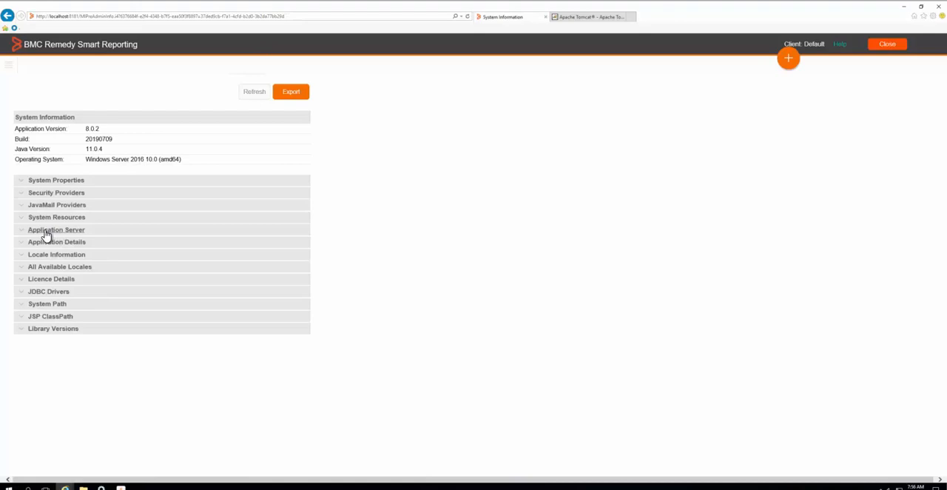
# Replace appserver\bin\service.bat with the updated copy and open it in Notepad++.
pyautogui.click(57, 230)
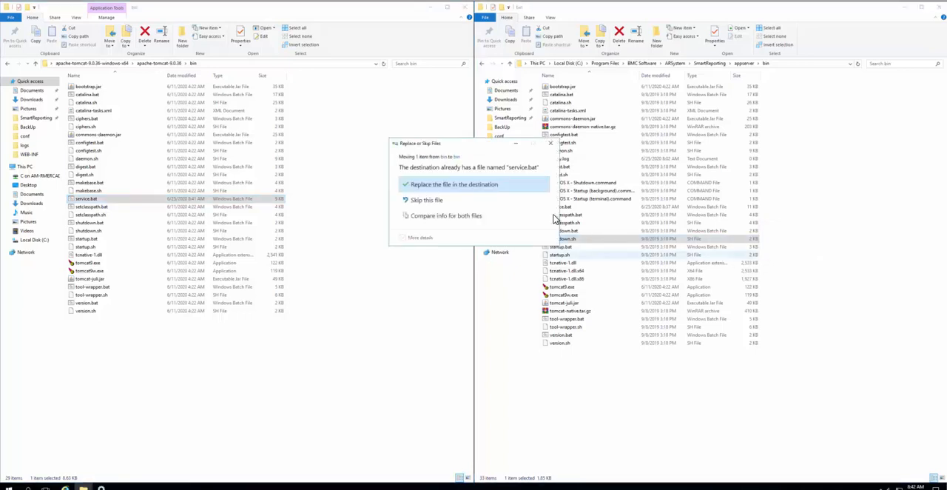
pyautogui.click(454, 185)
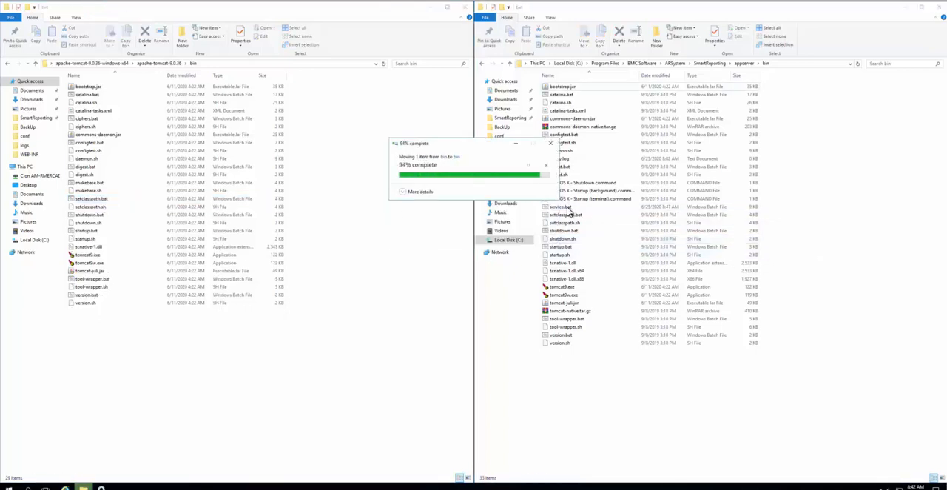
pyautogui.rightClick(560, 206)
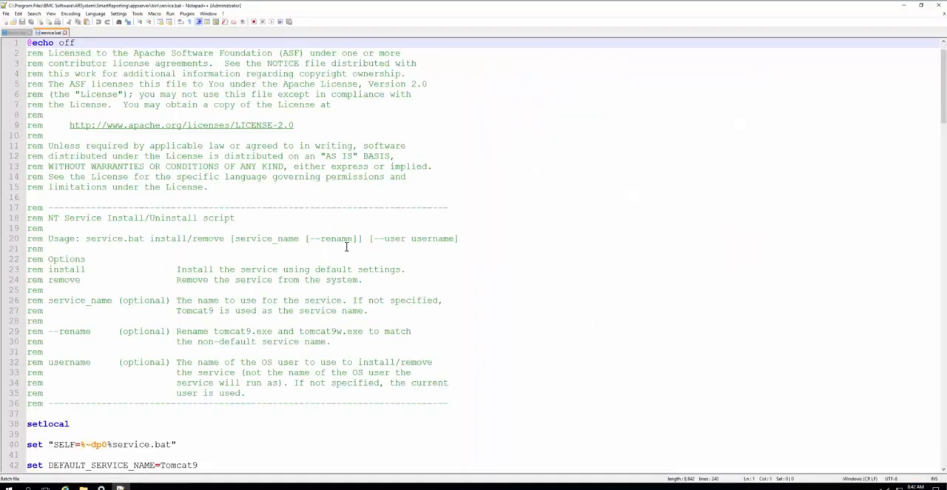
# Set JRE_HOME in service.bat to C:\Program Files\Java\jdk-11.0.4 and save.
pyautogui.scroll(-3)
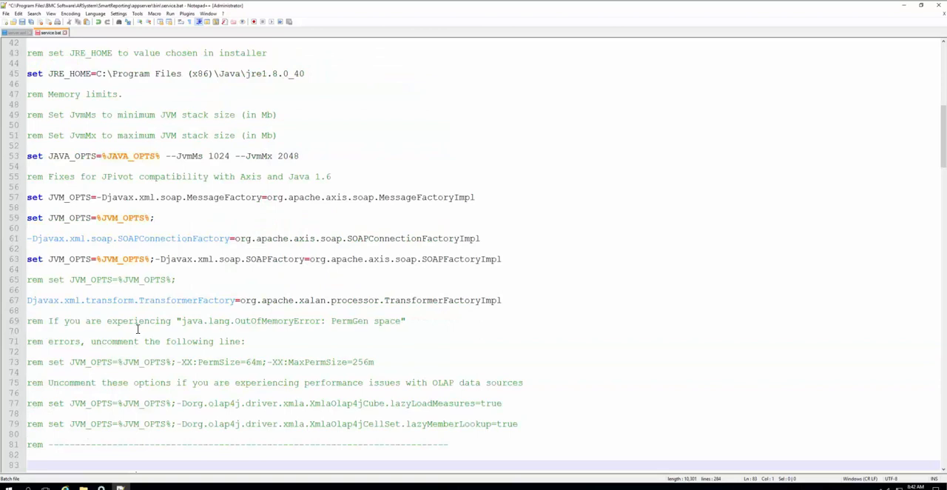
pyautogui.moveTo(356, 168)
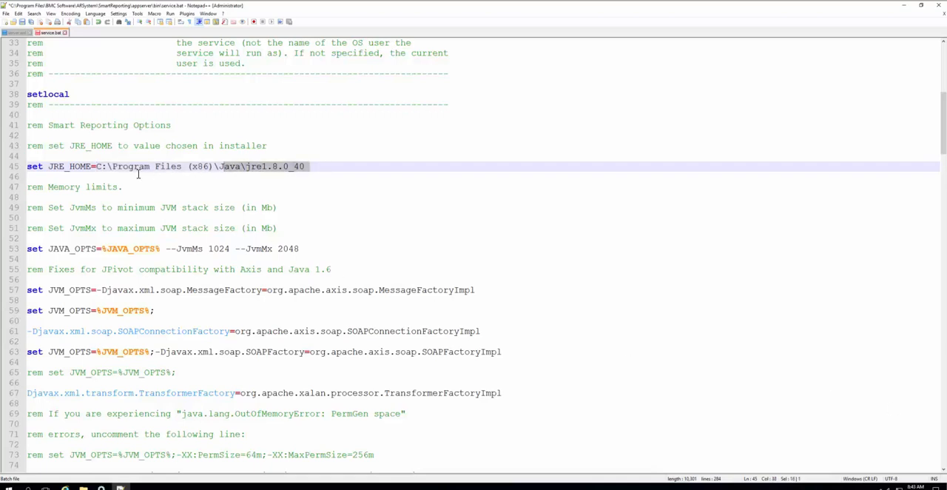
pyautogui.write('C:\\Program Files\\Java\\jdk-11.0.4')
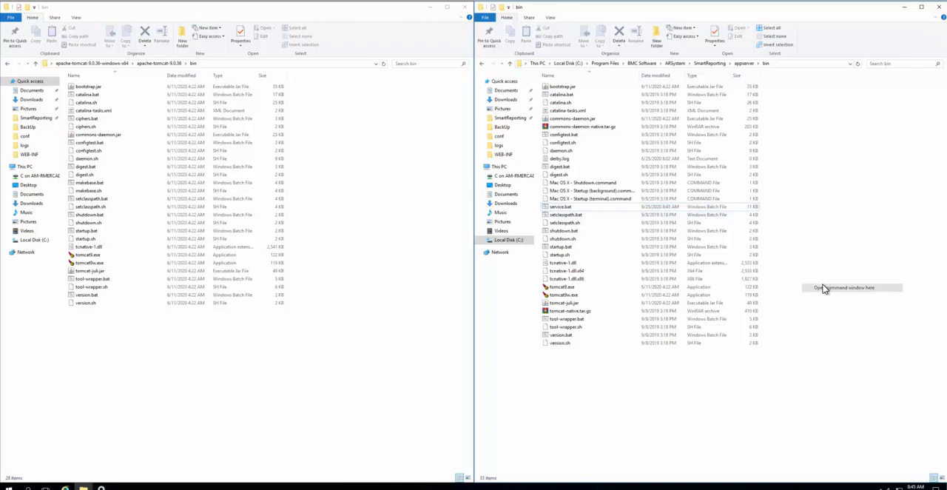
# Run sc delete BMCSmartReporting, then service.bat install BMCSmartReporting from appserver\bin.
pyautogui.click(843, 287)
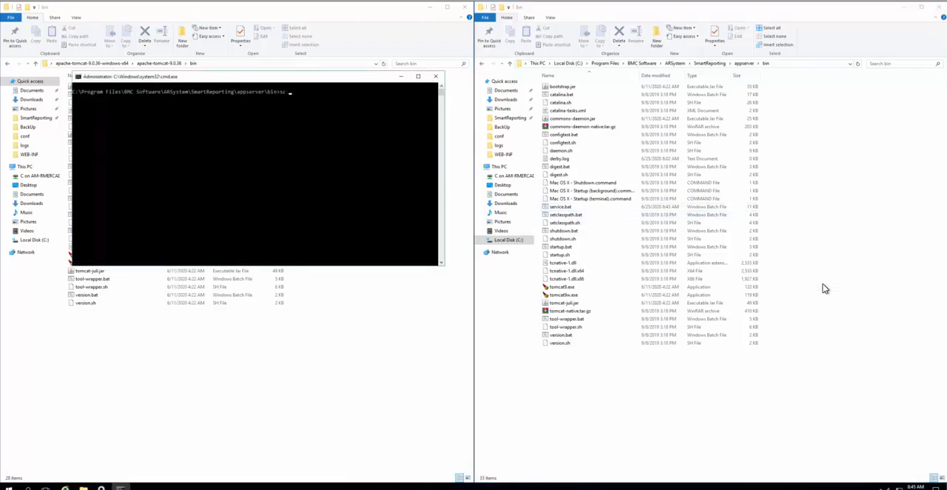
pyautogui.write('delete BMCSmart')
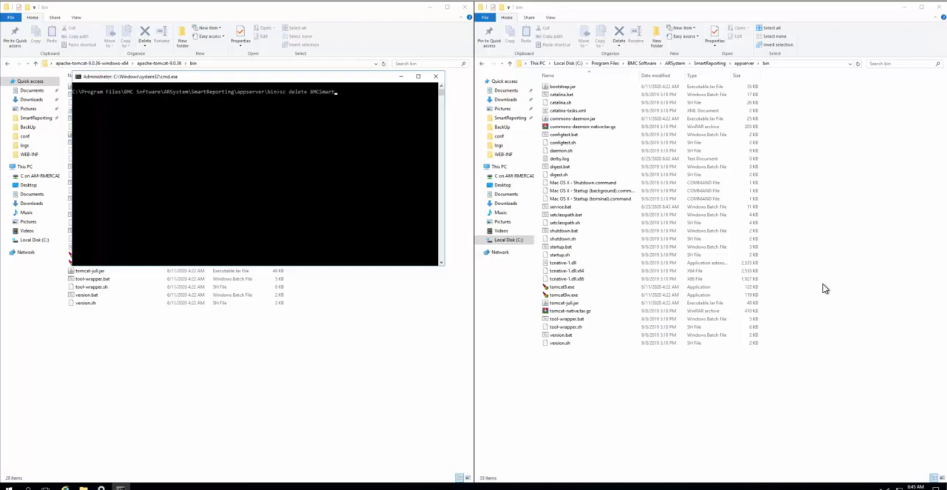
pyautogui.write('Reporting')
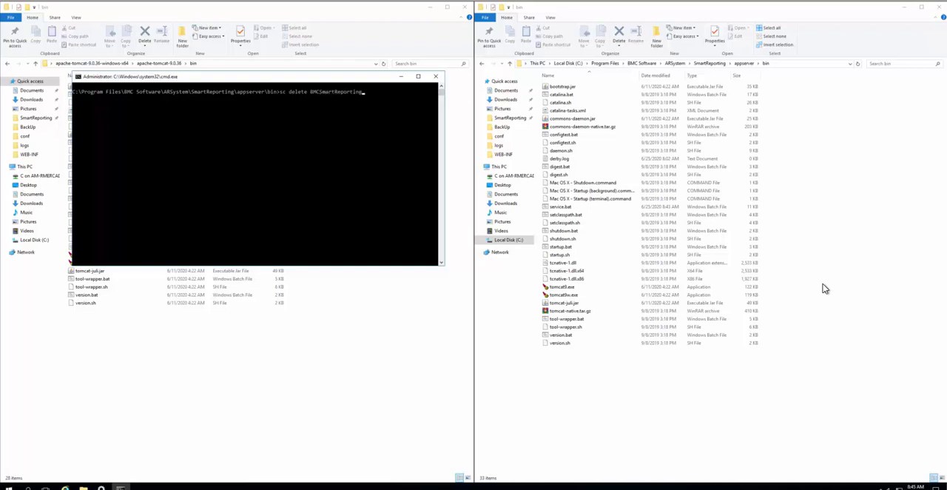
pyautogui.press('enter')
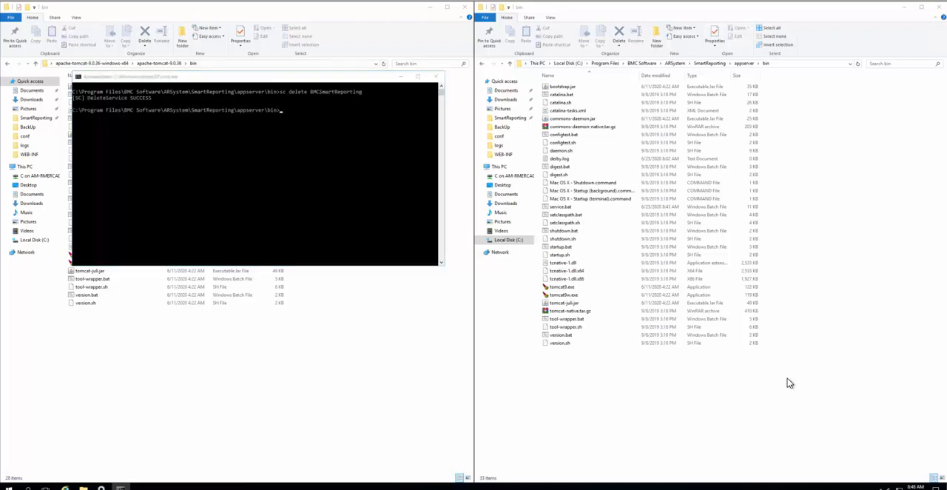
pyautogui.write('service.bat install BMCSmartReporting')
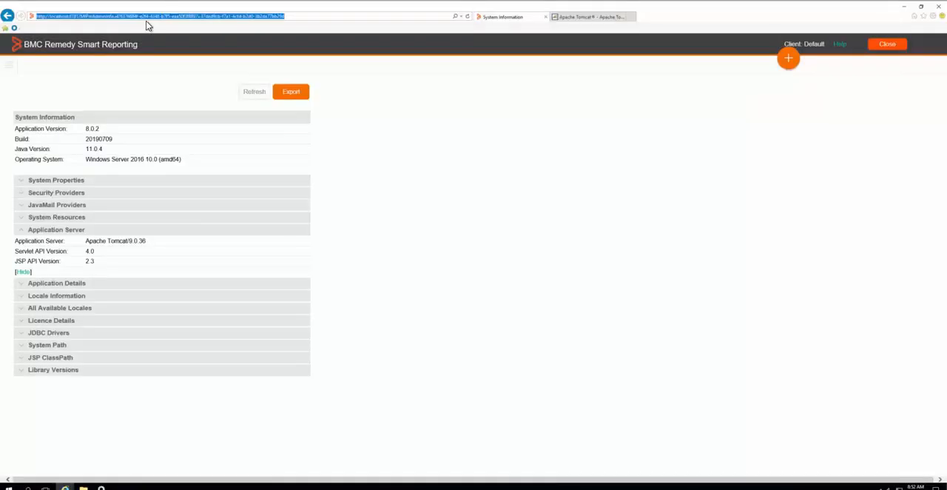
pyautogui.click(148, 16)
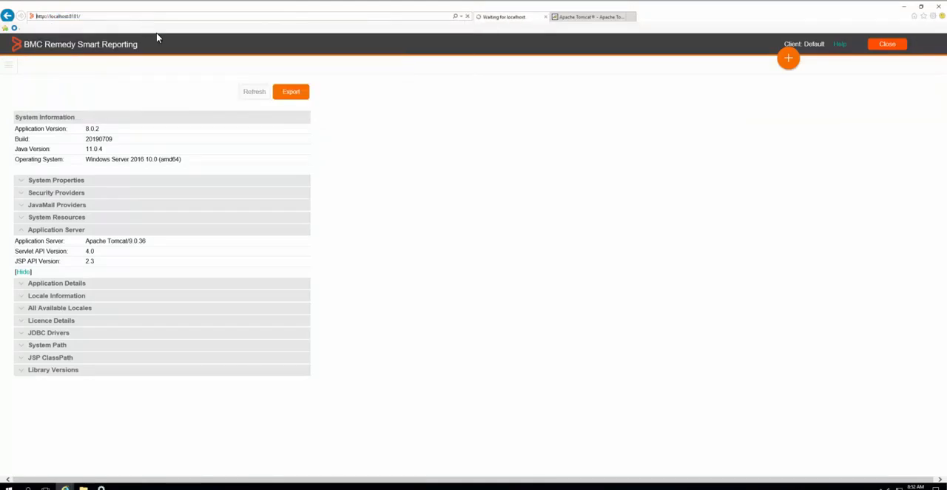
pyautogui.click(886, 44)
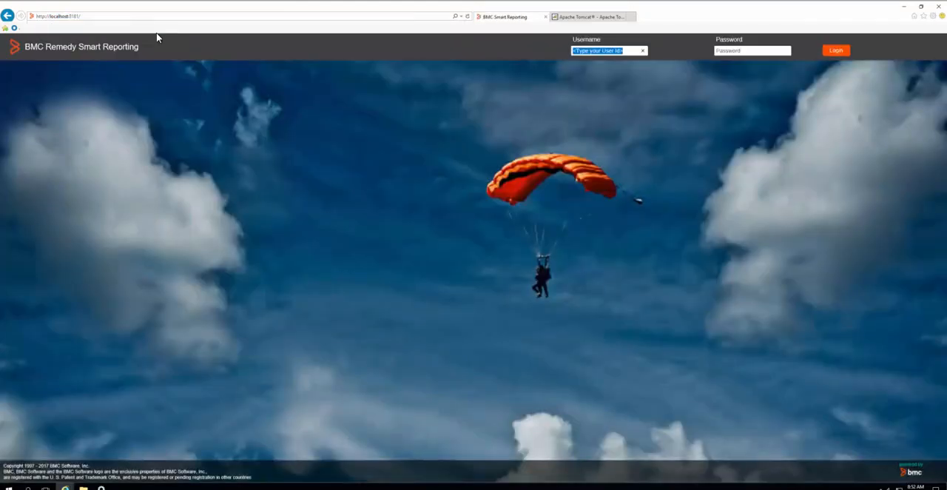